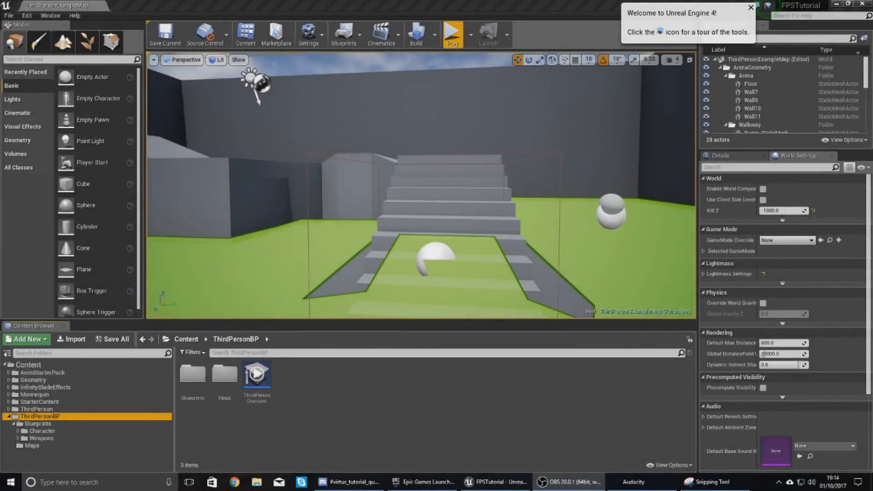
{"action": "mouse_move", "coordinate": [451, 32]}
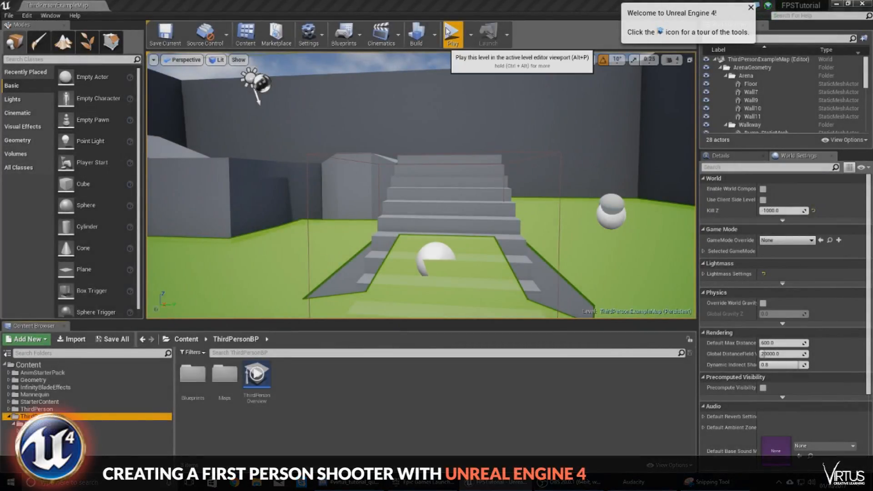
Step: Play and stop the level, then open the Swat skeletal mesh from the Character assets
{"action": "left_click", "coordinate": [451, 34]}
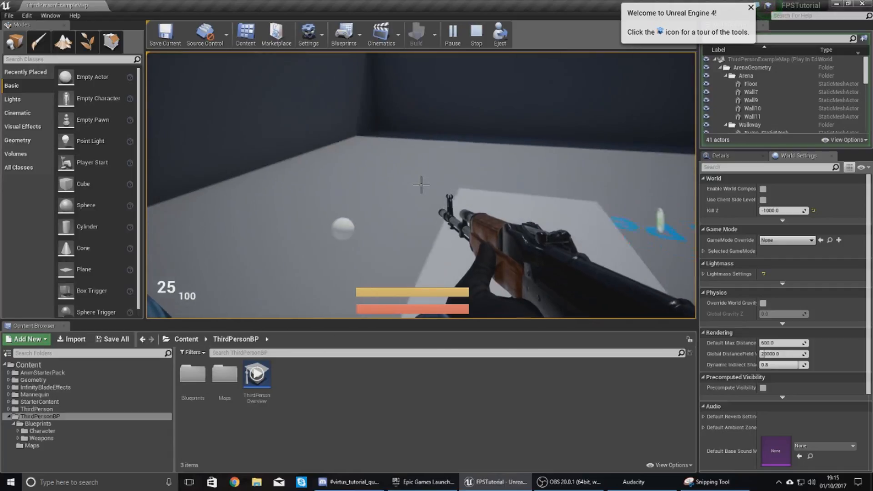
{"action": "left_click", "coordinate": [476, 34]}
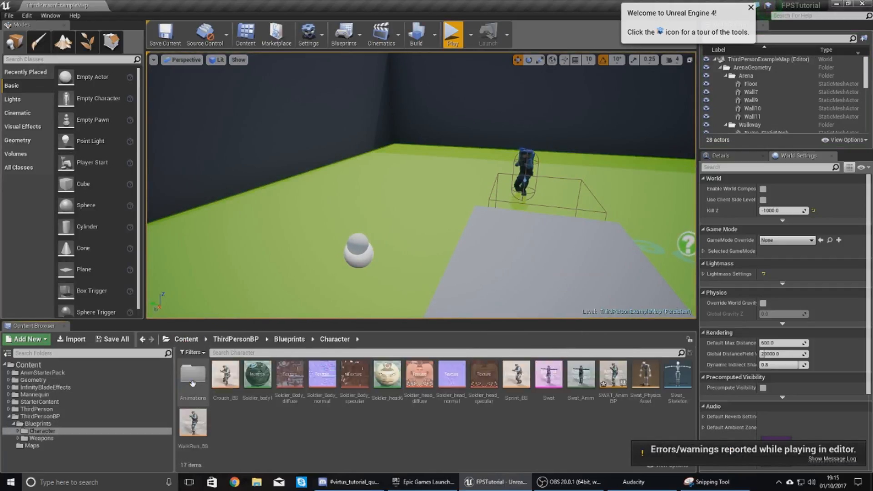
{"action": "left_click", "coordinate": [515, 374]}
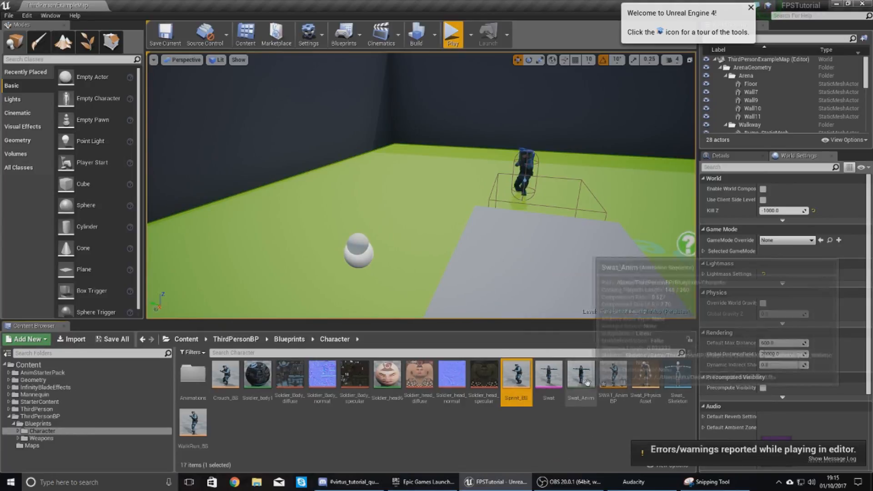
{"action": "left_click", "coordinate": [549, 374]}
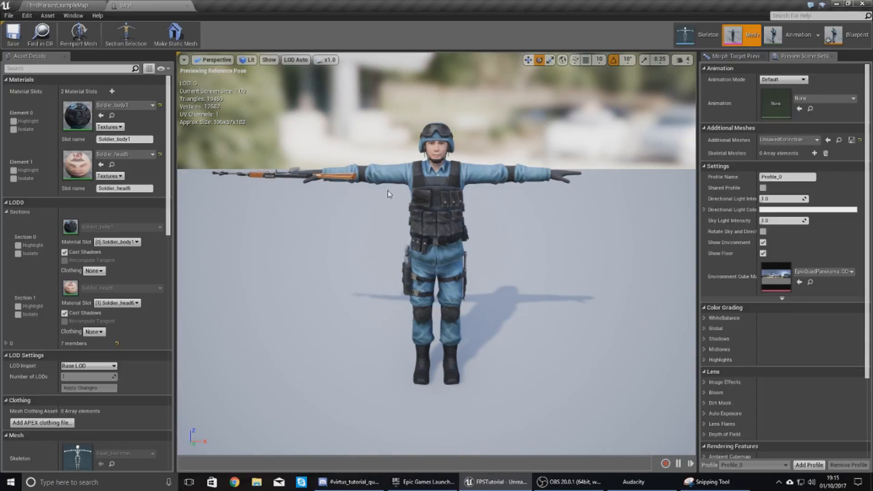
{"action": "mouse_move", "coordinate": [383, 191]}
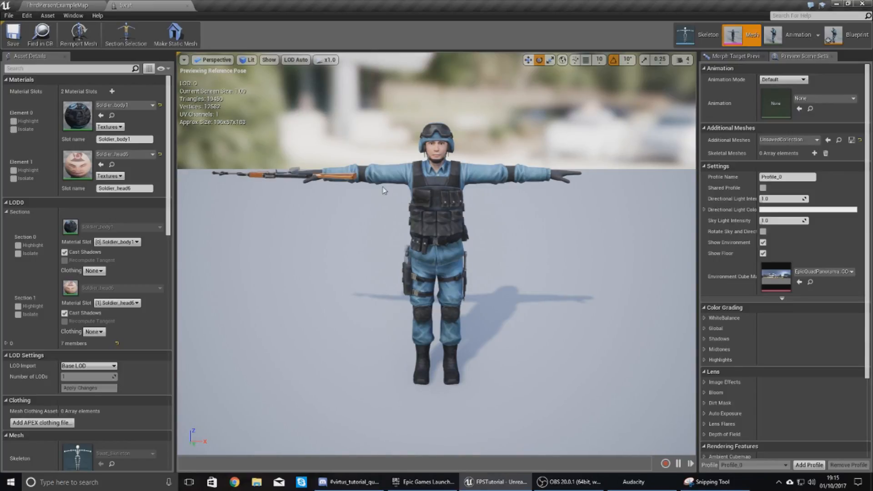
{"action": "mouse_move", "coordinate": [390, 44]}
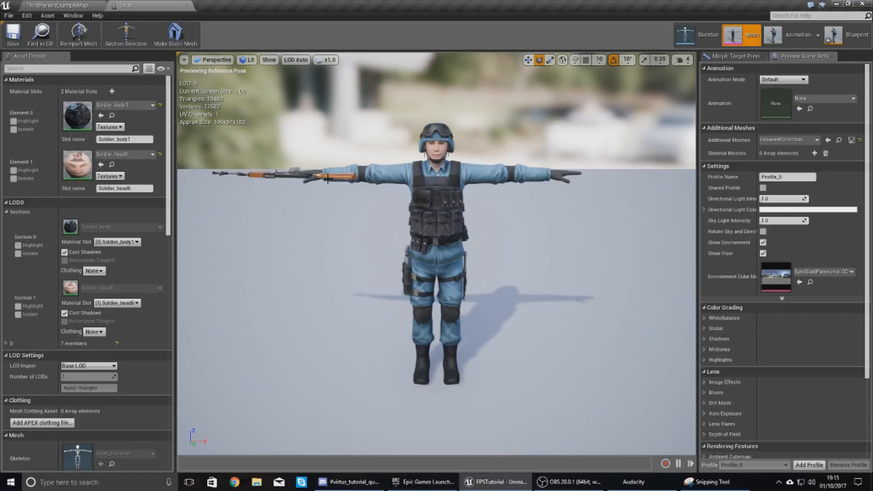
{"action": "mouse_move", "coordinate": [440, 175]}
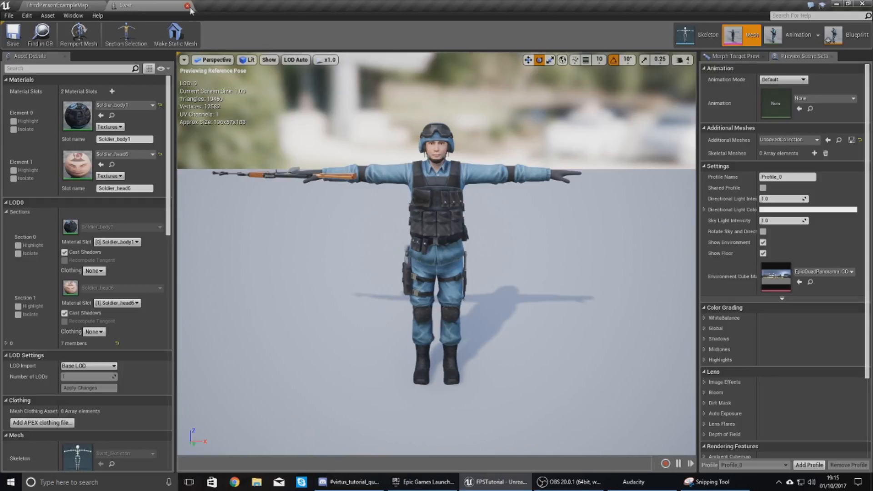
Step: Close the Swat mesh editor and enter the Walk_Run state machine from the Anim Graph
{"action": "left_click", "coordinate": [189, 5]}
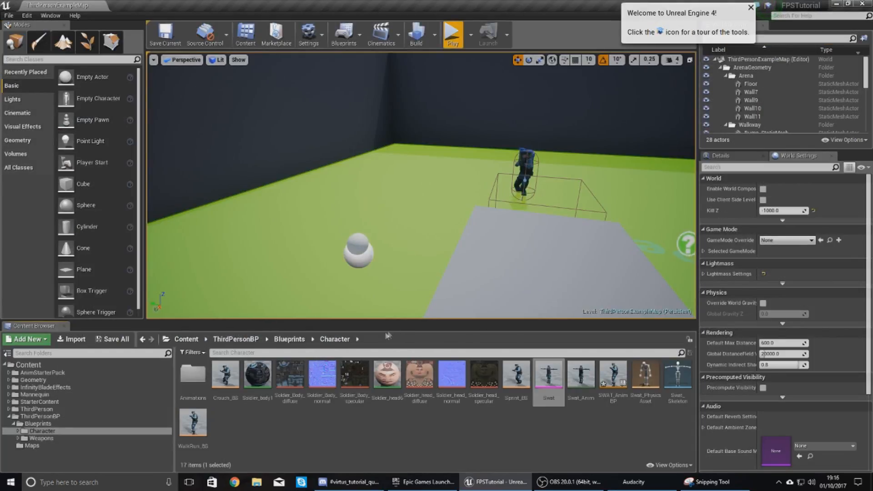
{"action": "mouse_move", "coordinate": [39, 416]}
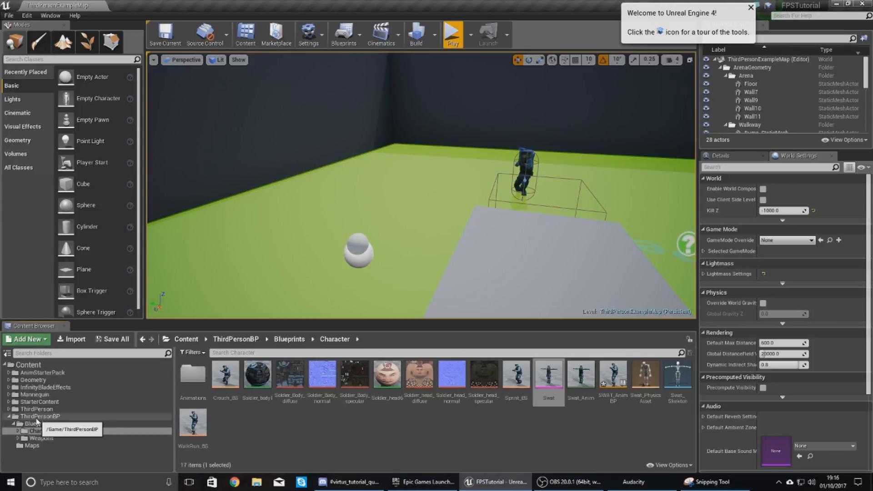
{"action": "mouse_move", "coordinate": [54, 431]}
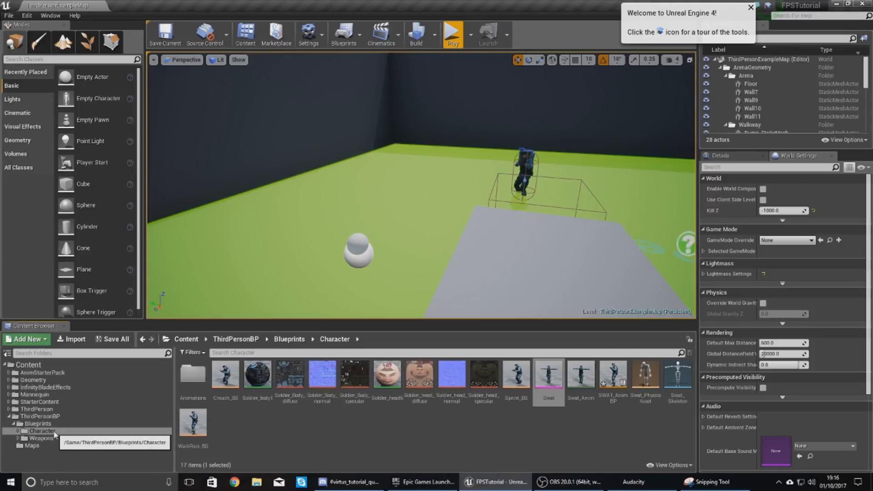
{"action": "mouse_move", "coordinate": [611, 385]}
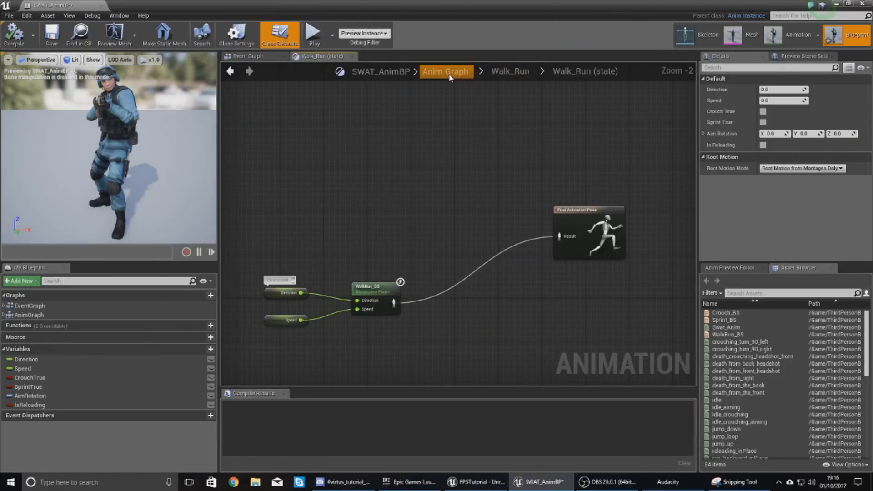
{"action": "left_click", "coordinate": [446, 72]}
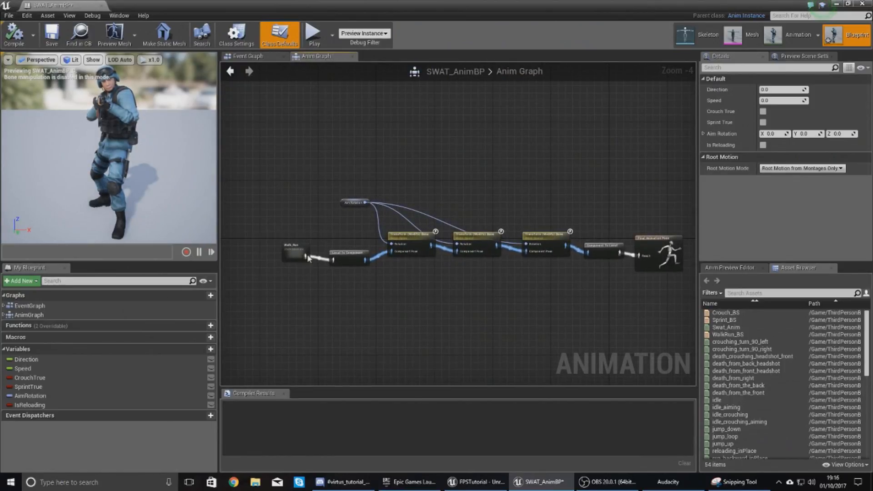
{"action": "left_click", "coordinate": [296, 251]}
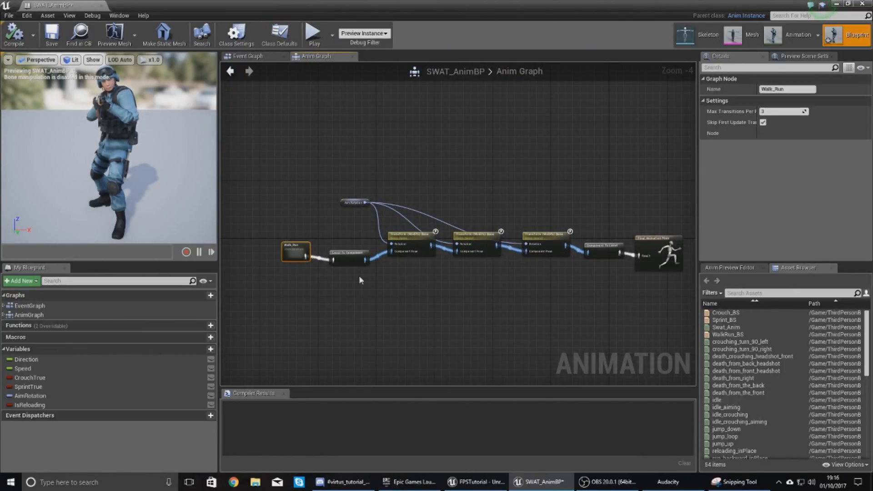
{"action": "double_click", "coordinate": [296, 246]}
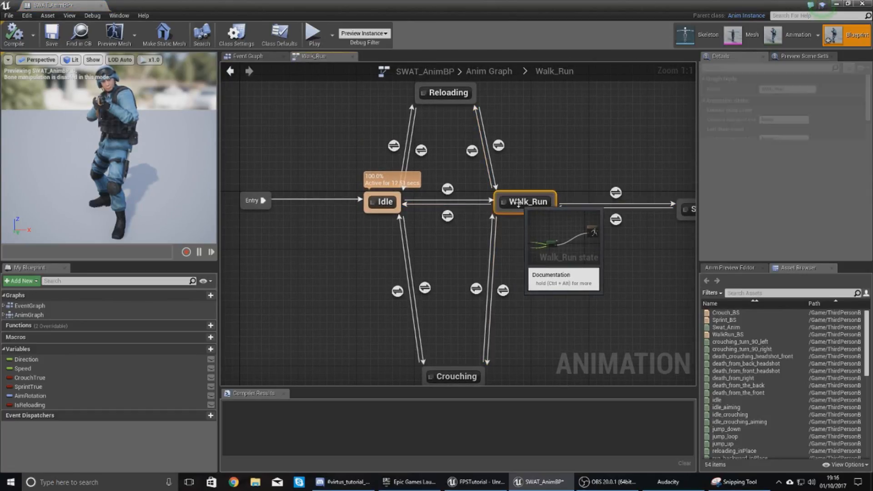
Step: Enter the Walk_Run state graph and search the animation assets for 'idle'
{"action": "double_click", "coordinate": [527, 201]}
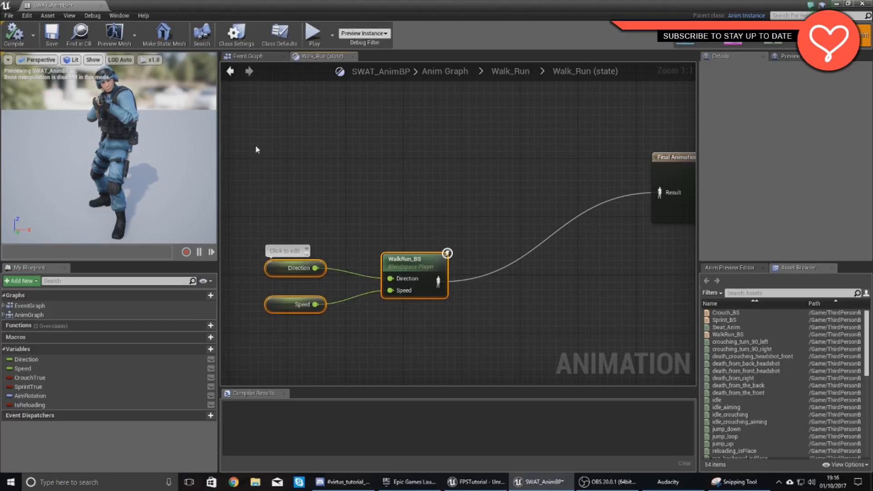
{"action": "mouse_move", "coordinate": [660, 192]}
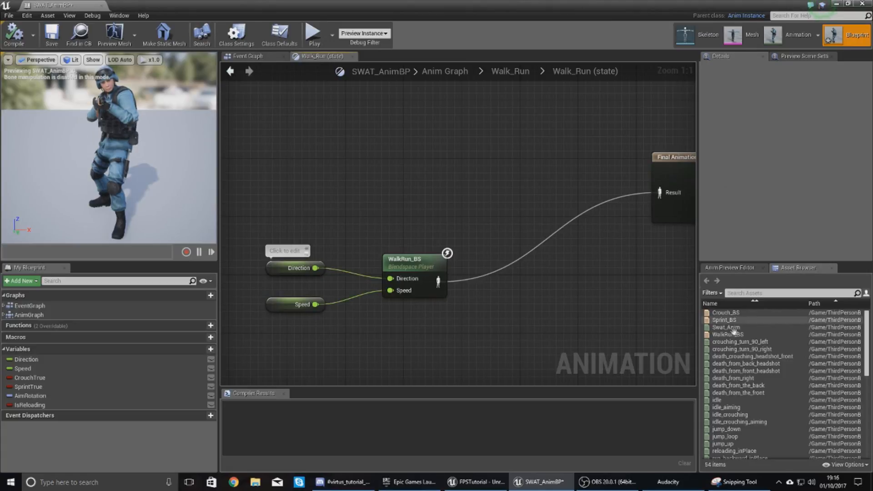
{"action": "left_click", "coordinate": [779, 293]}
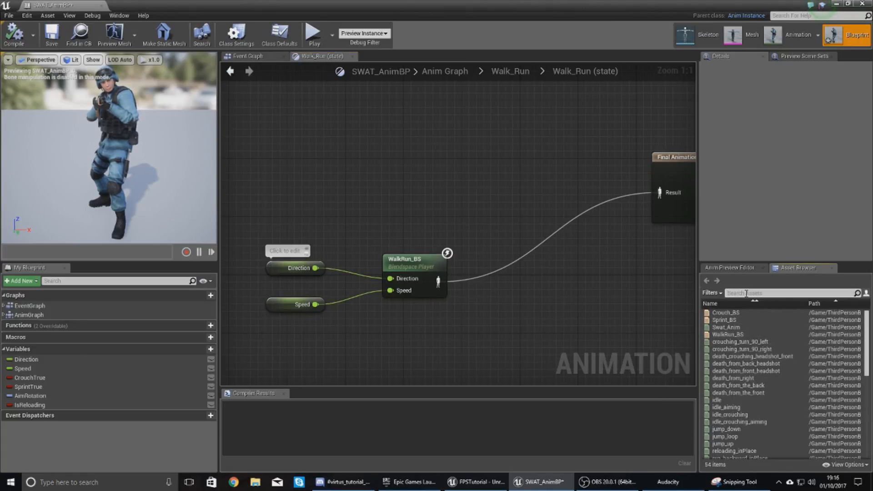
{"action": "type", "text": "idle"}
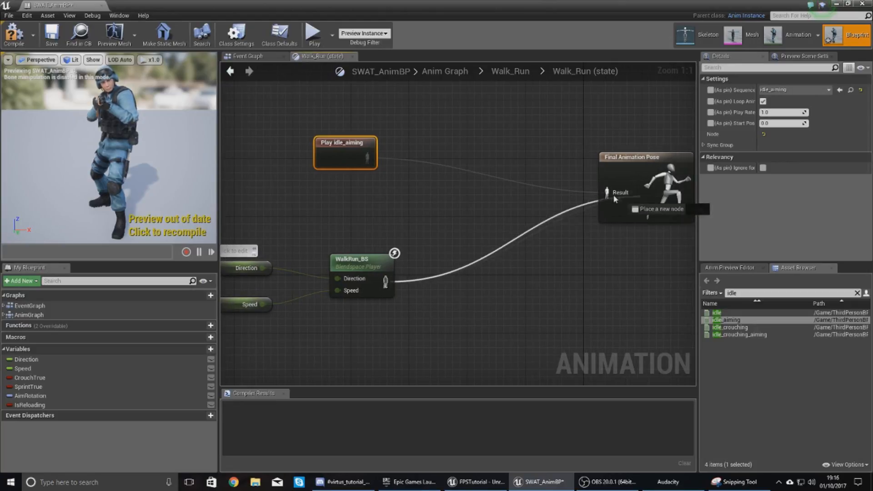
Step: Add a Layered blend per bone node, keeping it at a single blend pose input
{"action": "left_click", "coordinate": [419, 233]}
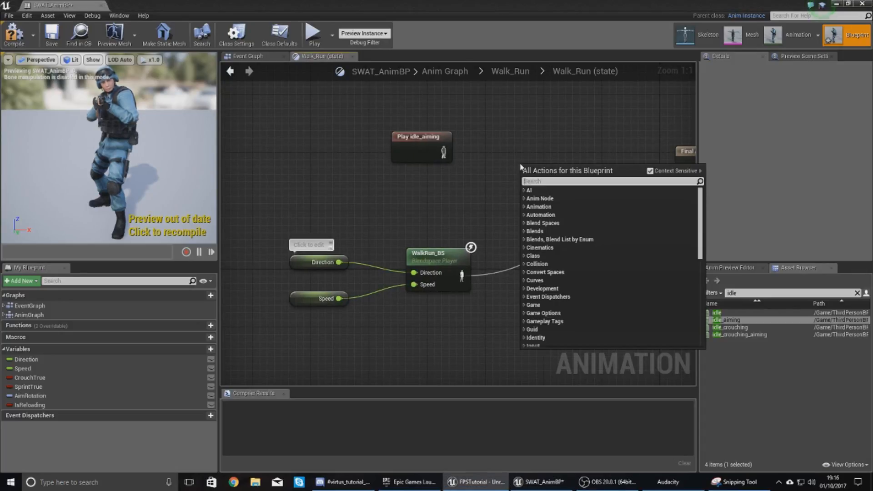
{"action": "type", "text": "layer"}
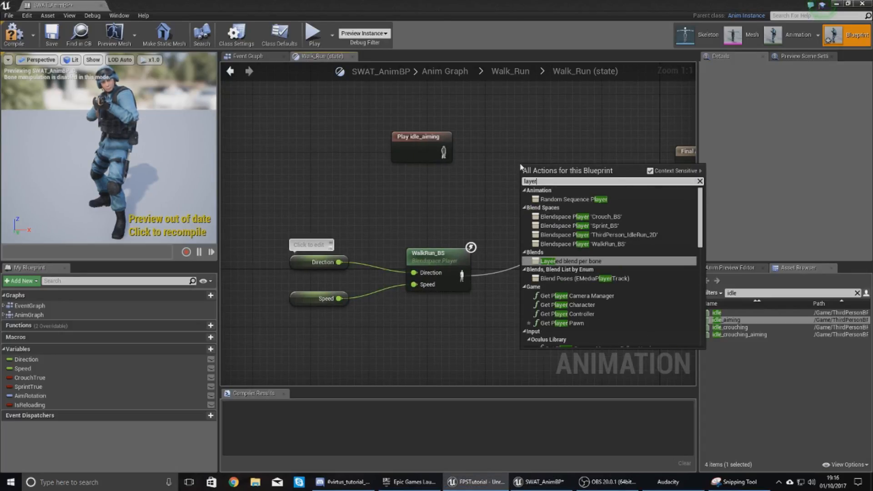
{"action": "left_click", "coordinate": [564, 261]}
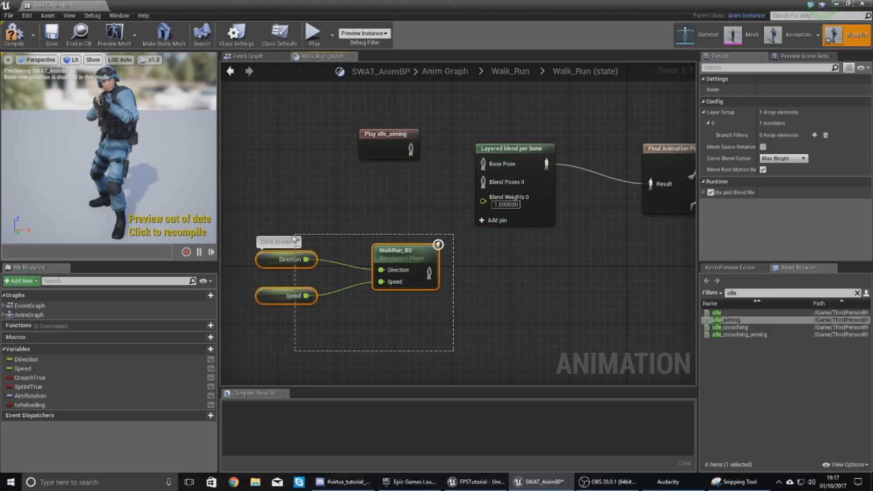
{"action": "mouse_move", "coordinate": [398, 252]}
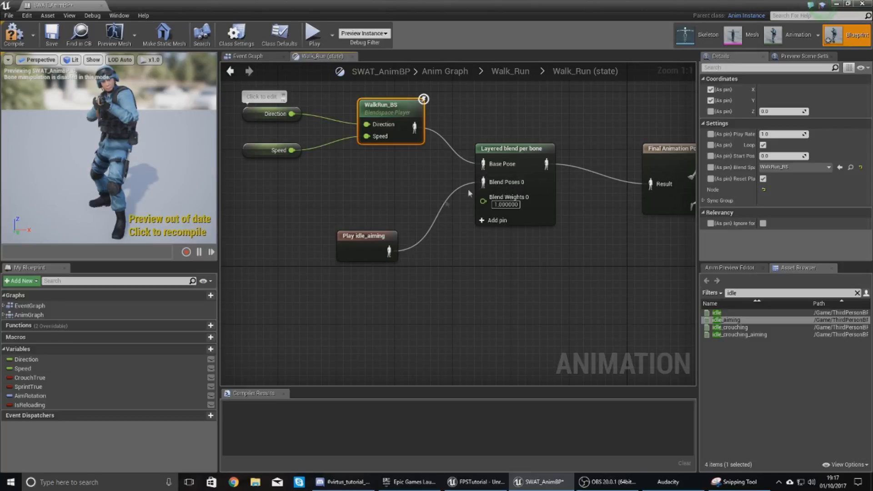
{"action": "mouse_move", "coordinate": [481, 224]}
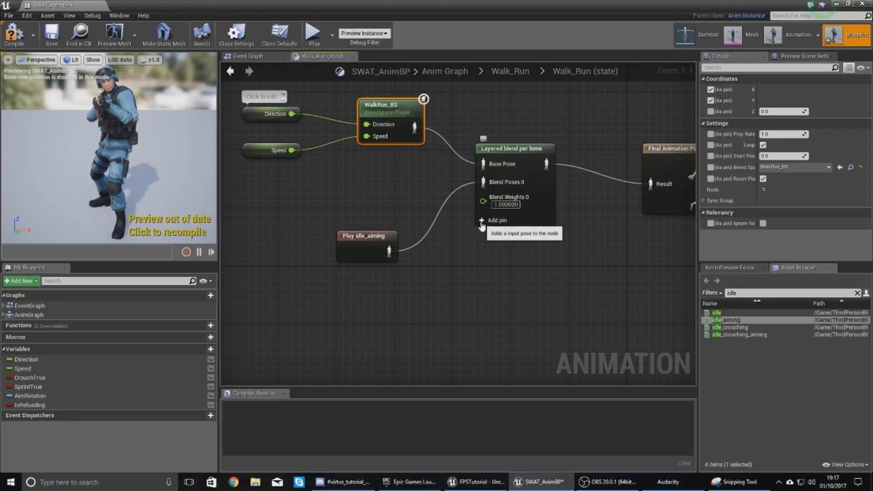
{"action": "mouse_move", "coordinate": [482, 221]}
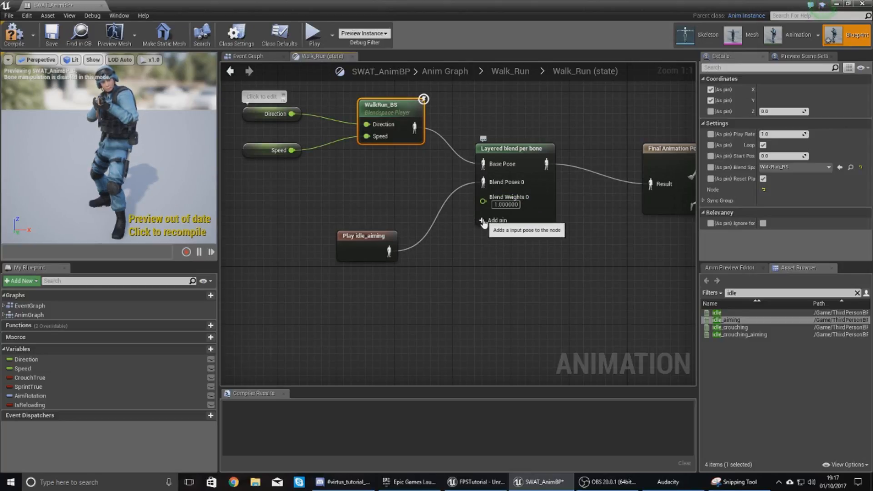
{"action": "left_click", "coordinate": [496, 220]}
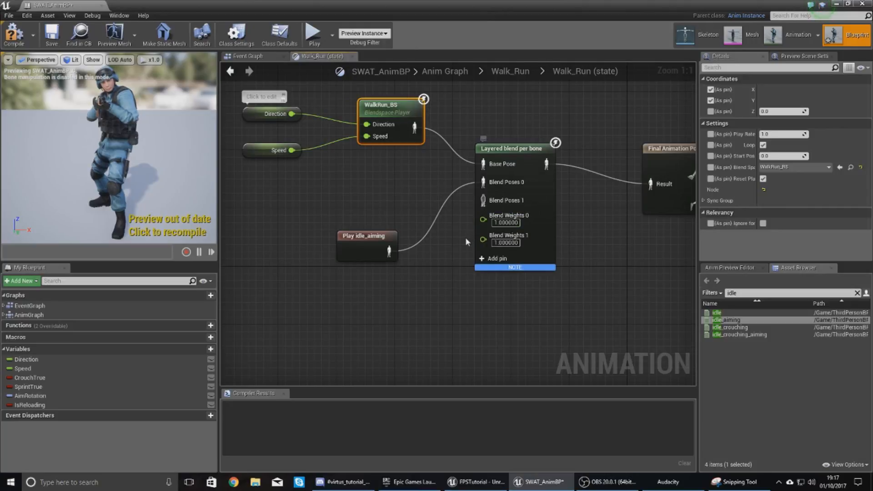
{"action": "key", "text": "ctrl+z"}
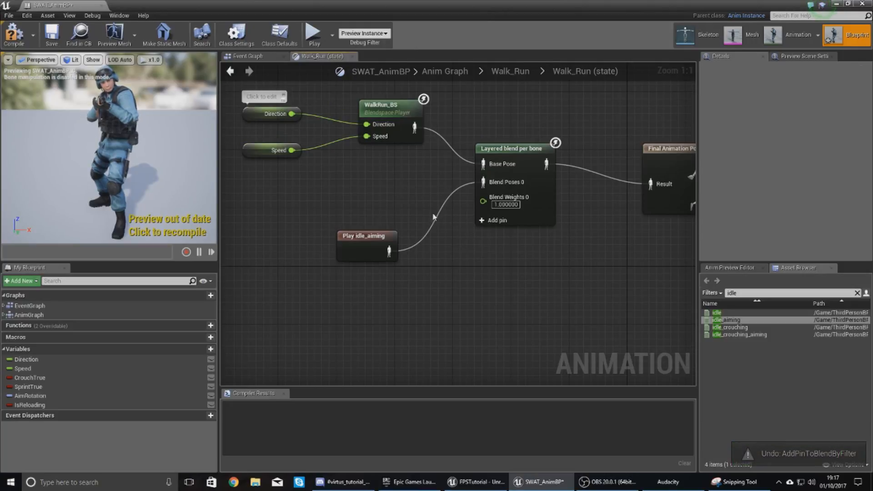
{"action": "mouse_move", "coordinate": [433, 219]}
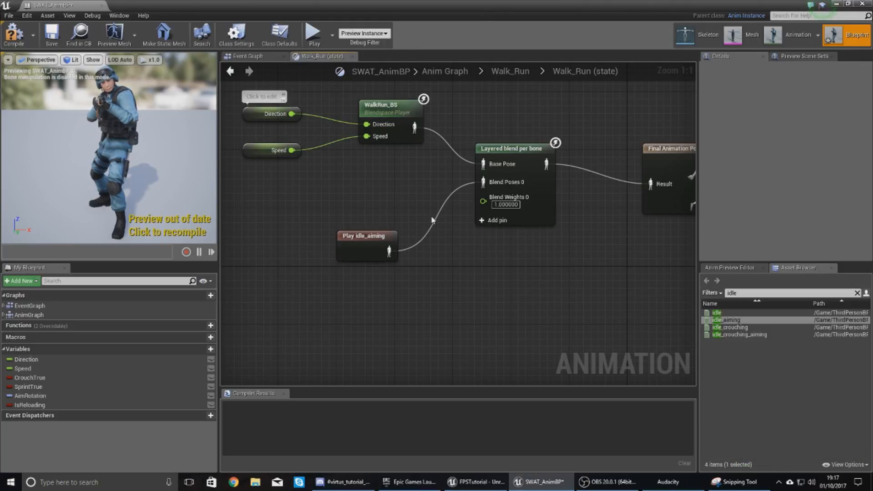
{"action": "mouse_move", "coordinate": [421, 147]}
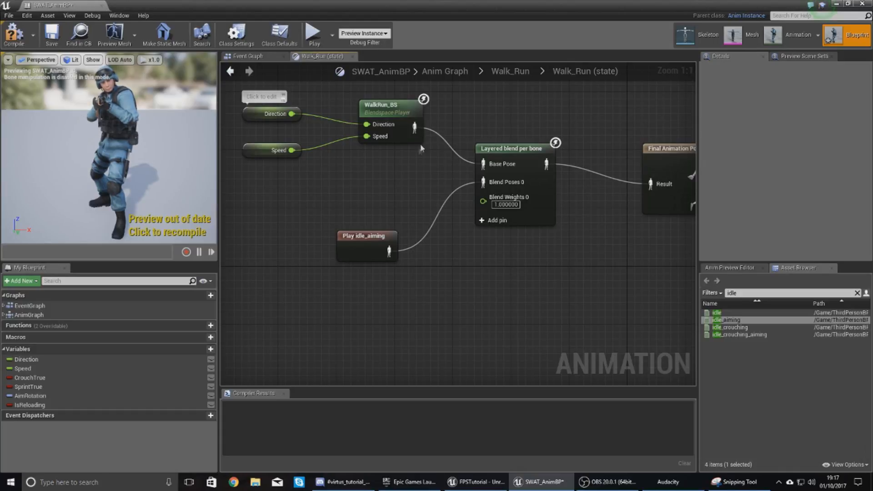
{"action": "mouse_move", "coordinate": [452, 205]}
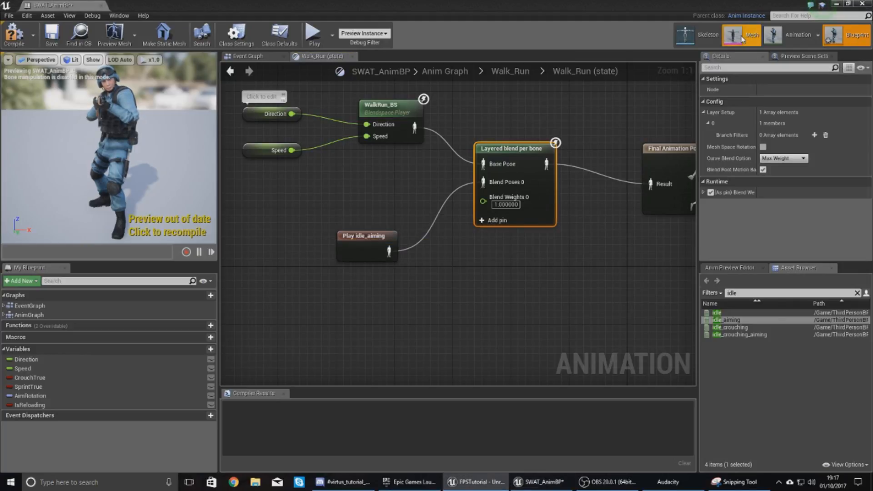
{"action": "mouse_move", "coordinate": [744, 37]}
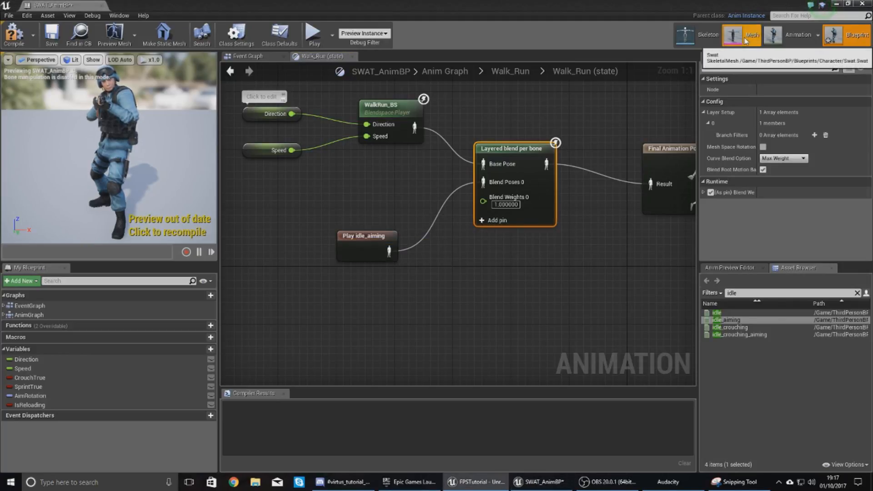
Step: Switch to the Swat Skeleton editor and scroll the bone tree toward Spine2
{"action": "left_click", "coordinate": [752, 35]}
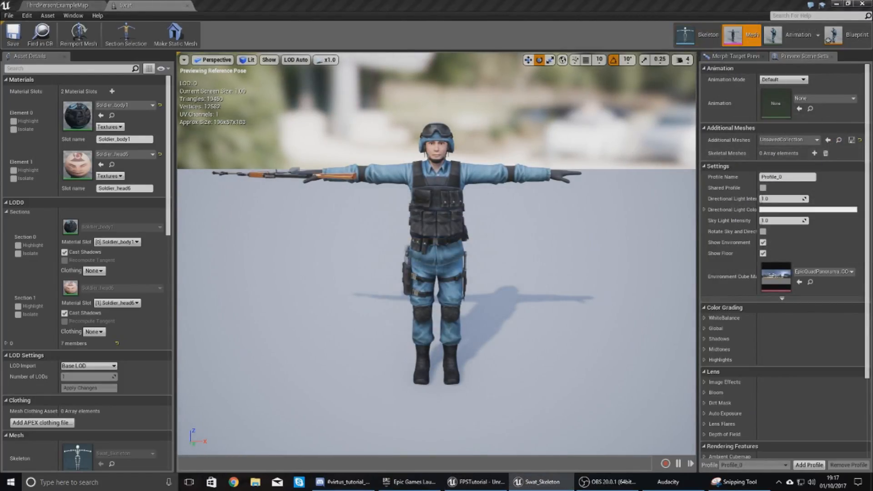
{"action": "left_click", "coordinate": [708, 35]}
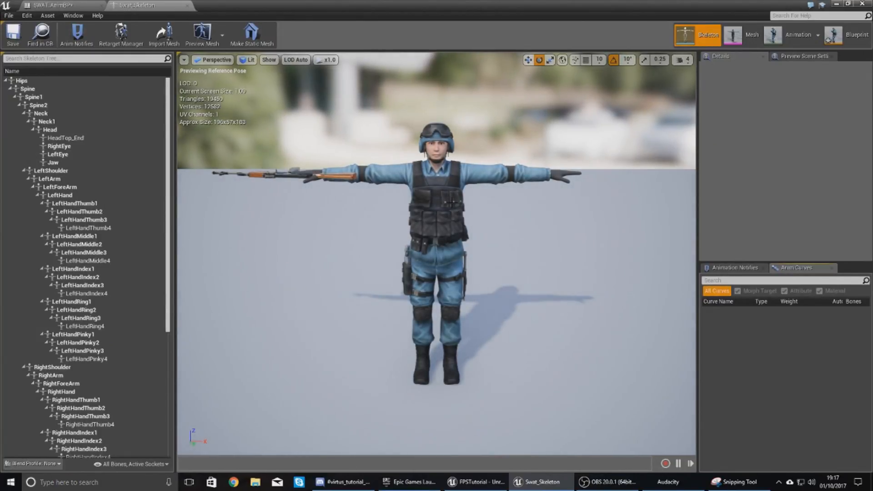
{"action": "mouse_move", "coordinate": [448, 202]}
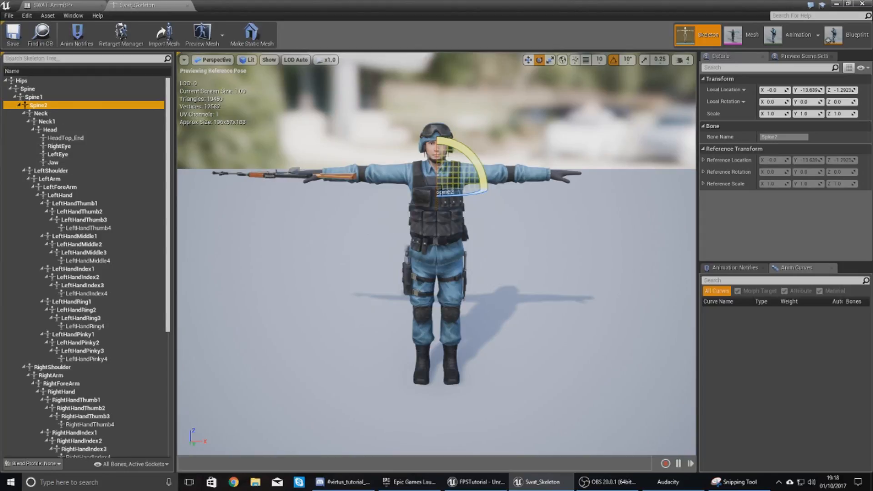
{"action": "mouse_move", "coordinate": [439, 393]}
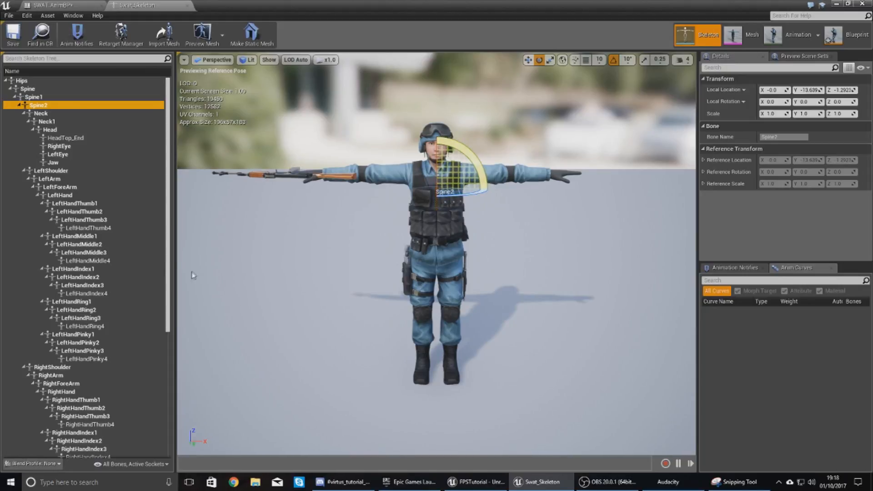
{"action": "scroll", "scroll_direction": "down", "scroll_amount": 3}
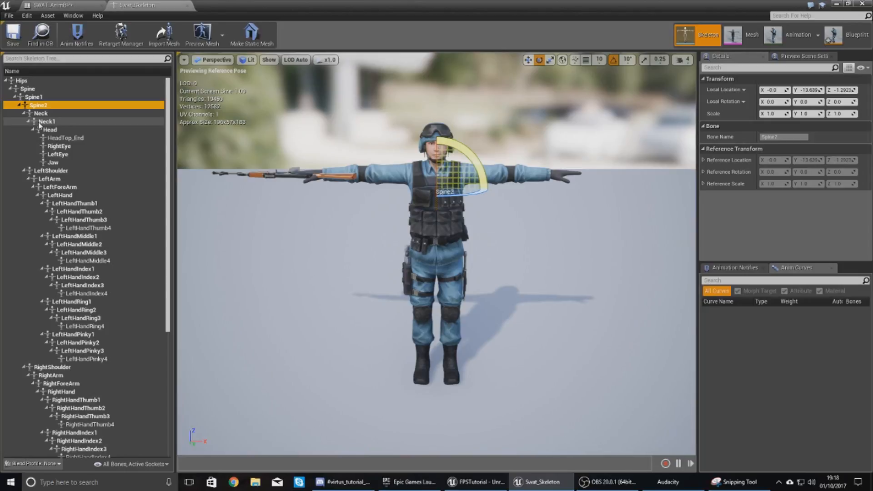
{"action": "mouse_move", "coordinate": [38, 105]}
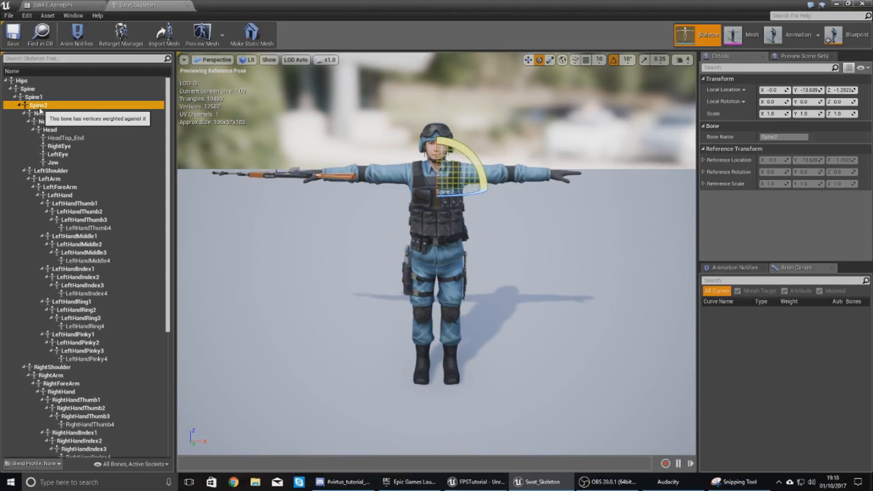
{"action": "mouse_move", "coordinate": [56, 117]}
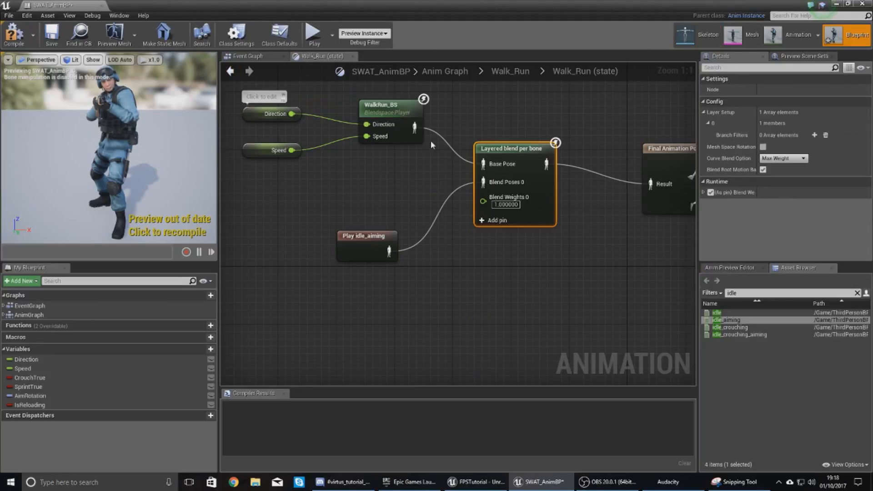
{"action": "mouse_move", "coordinate": [660, 91]}
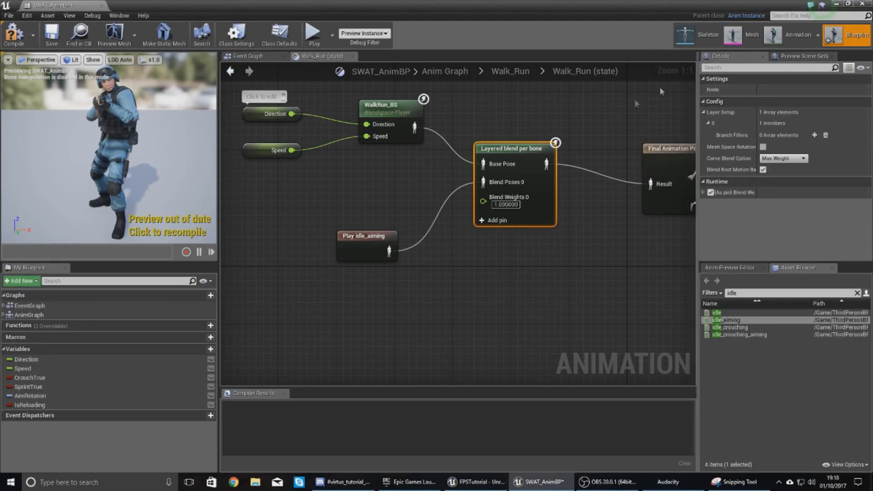
{"action": "mouse_move", "coordinate": [518, 149]}
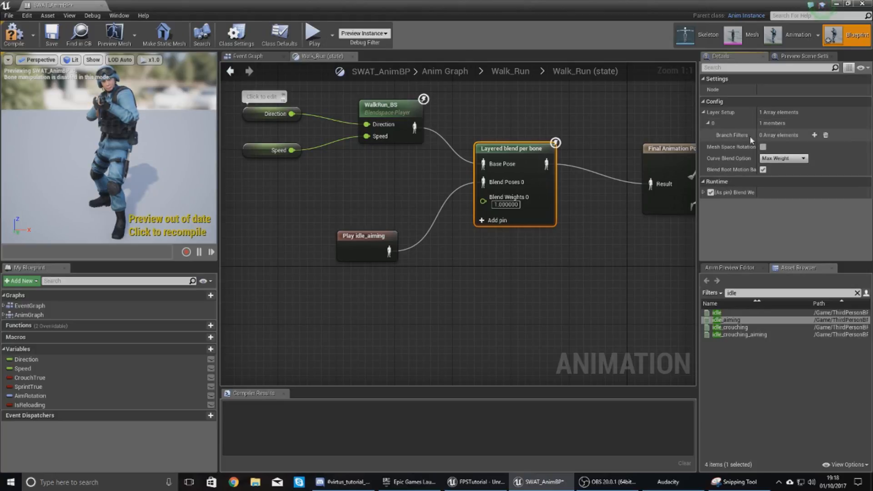
{"action": "mouse_move", "coordinate": [814, 134]}
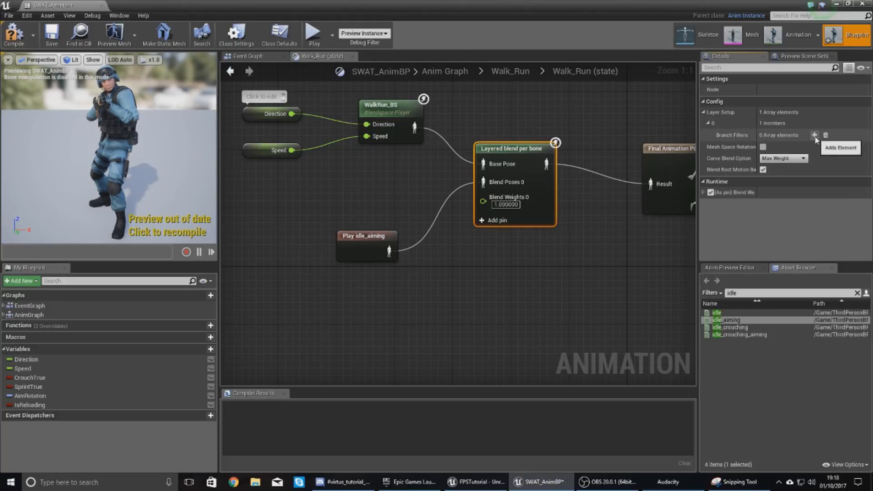
Step: Add a Spine2 branch filter to the layer setup and recompile SWAT_AnimBP
{"action": "left_click", "coordinate": [814, 135]}
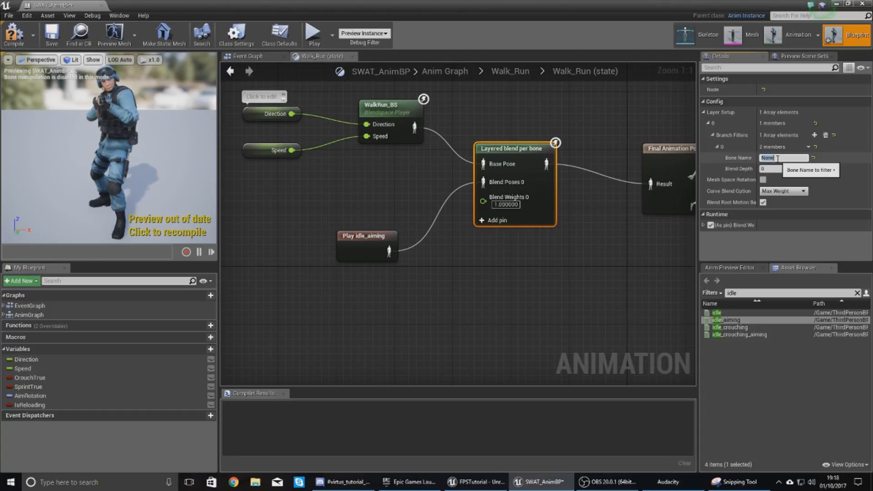
{"action": "type", "text": "Spine2"}
{"action": "left_click", "coordinate": [771, 168]}
{"action": "type", "text": "1"}
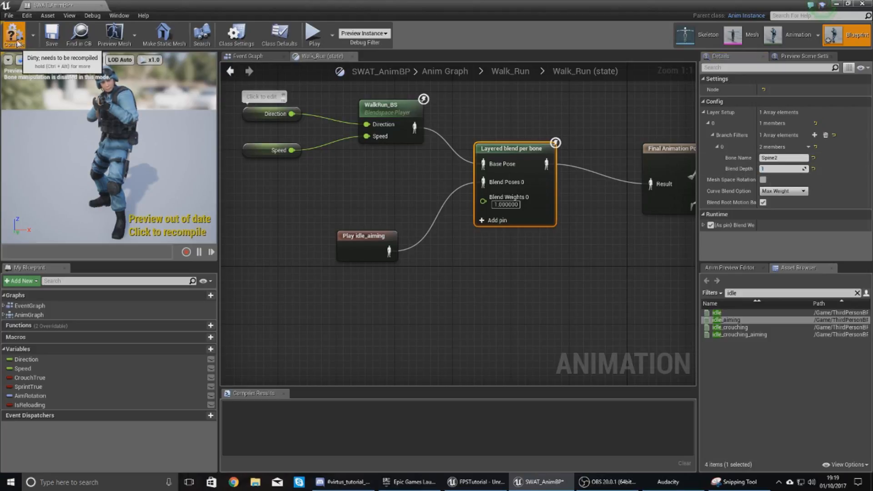
{"action": "left_click", "coordinate": [13, 34]}
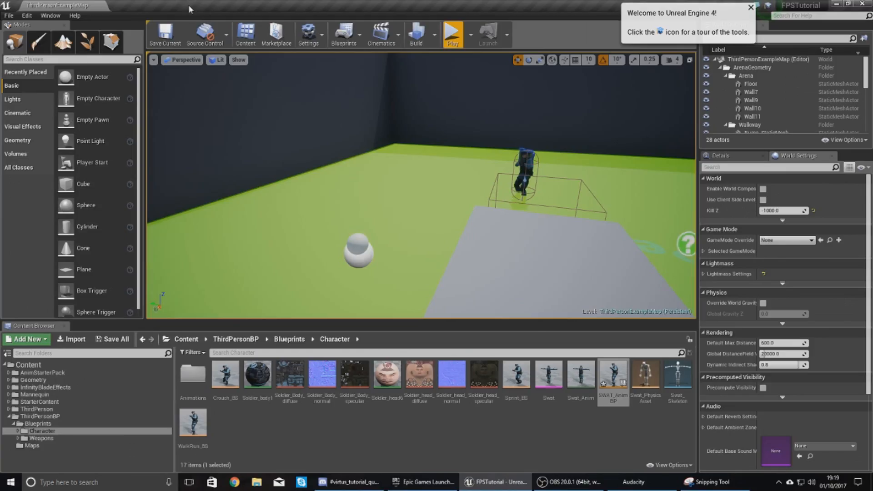
{"action": "left_click", "coordinate": [453, 34]}
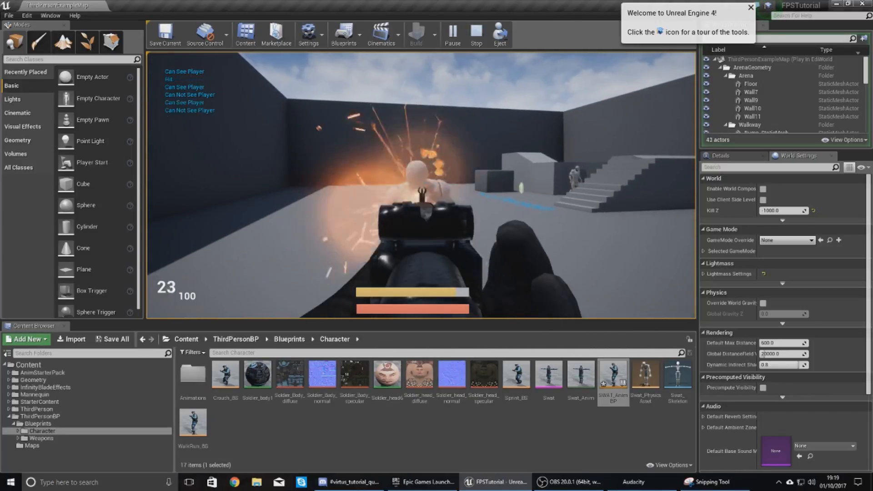
{"action": "left_click", "coordinate": [476, 35]}
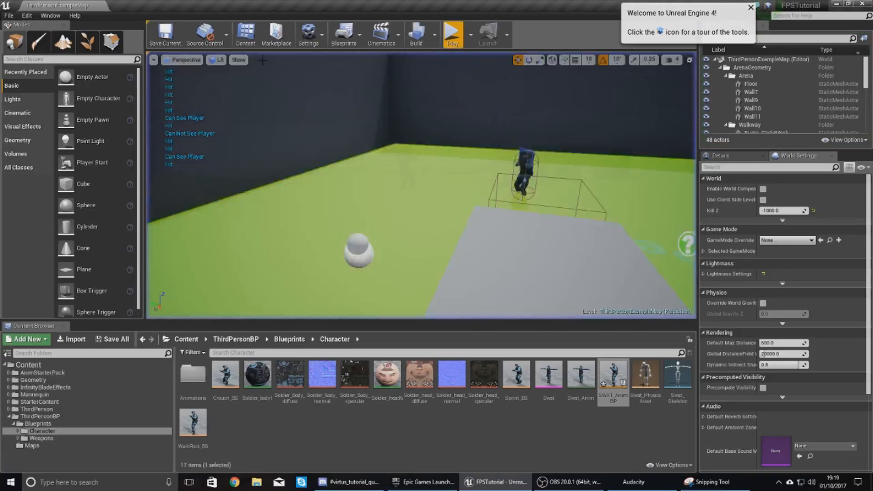